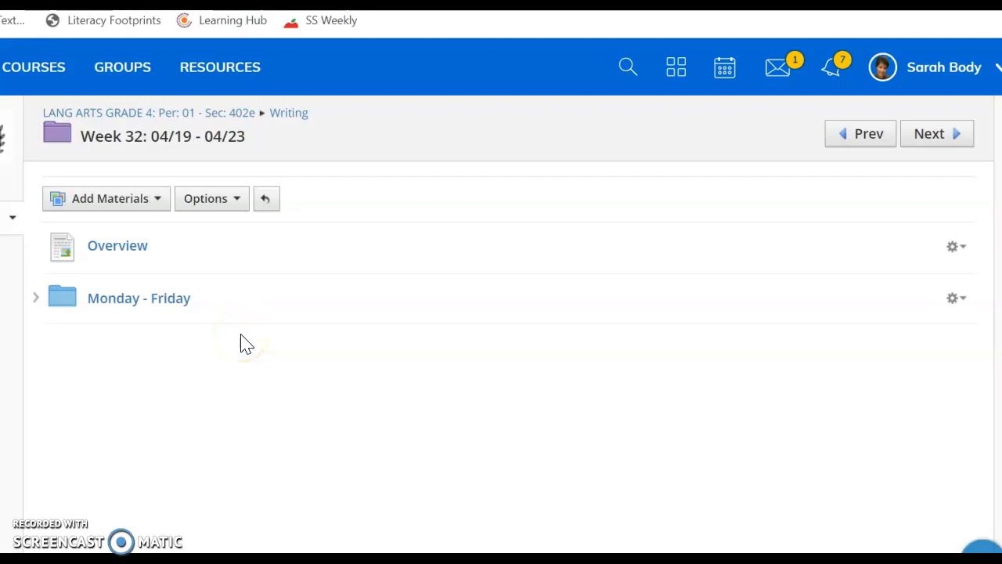
pyautogui.moveTo(247, 343)
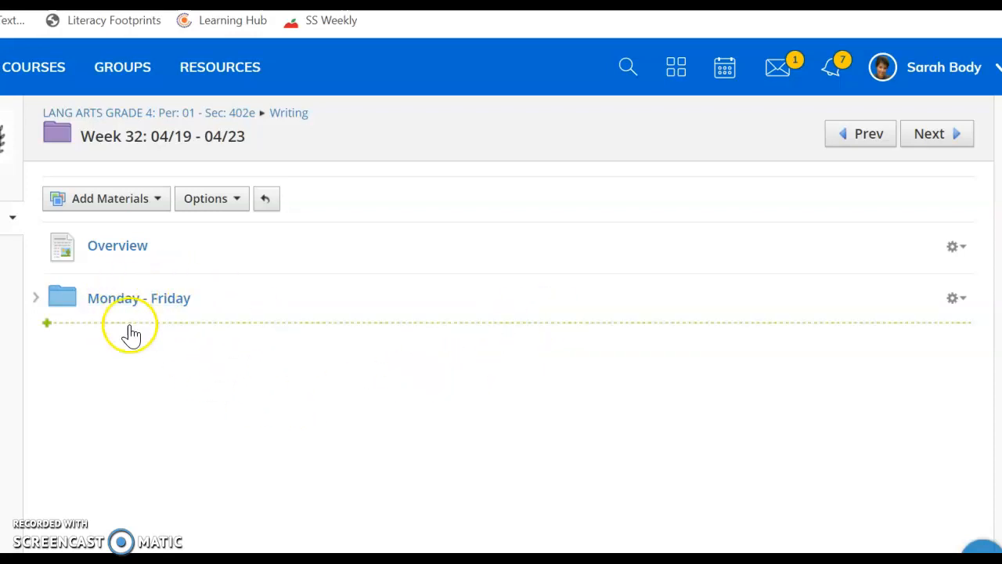
# Open the Monday - Friday folder listing the five daily Grammar Practice assignments
pyautogui.click(137, 297)
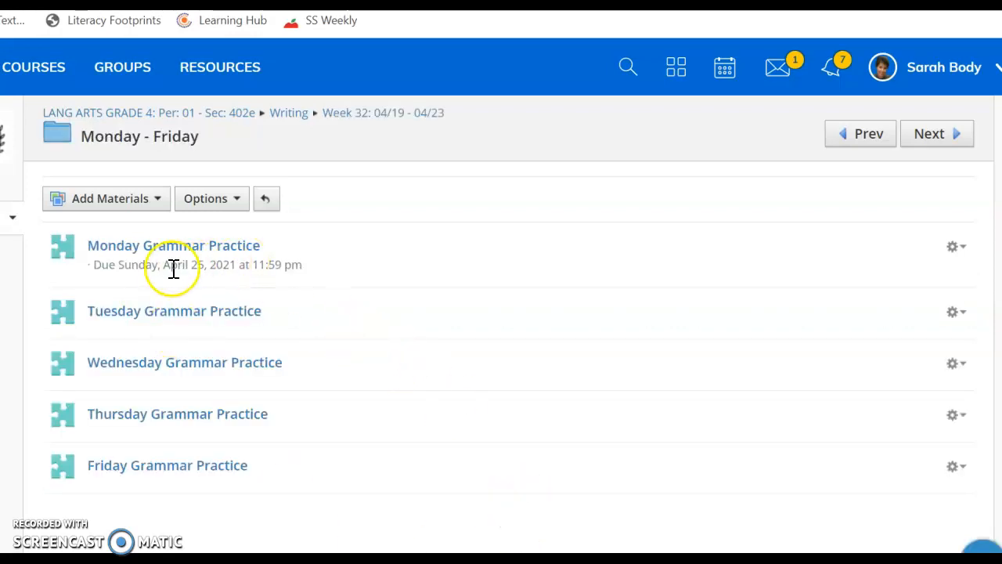
pyautogui.moveTo(138, 314)
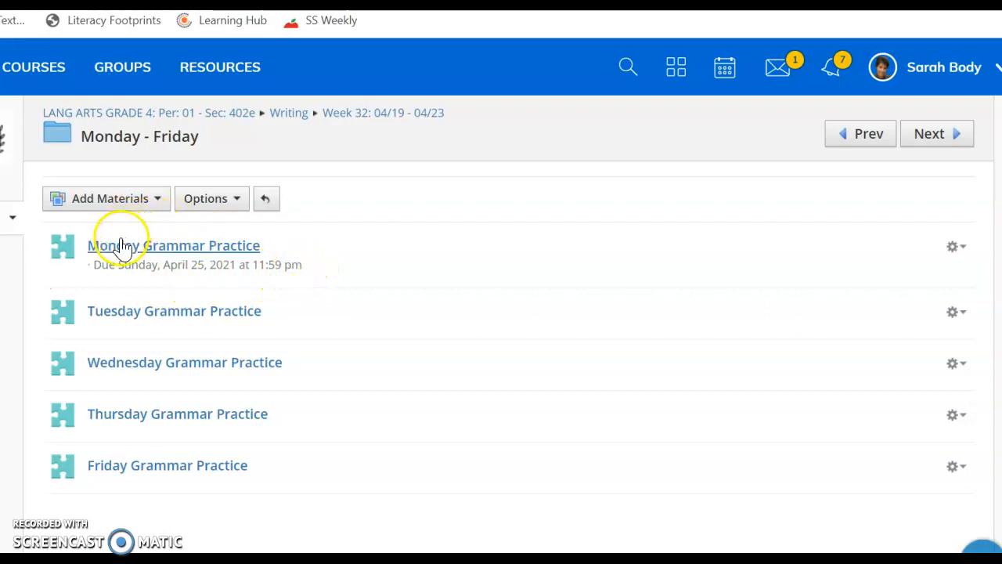
pyautogui.moveTo(235, 251)
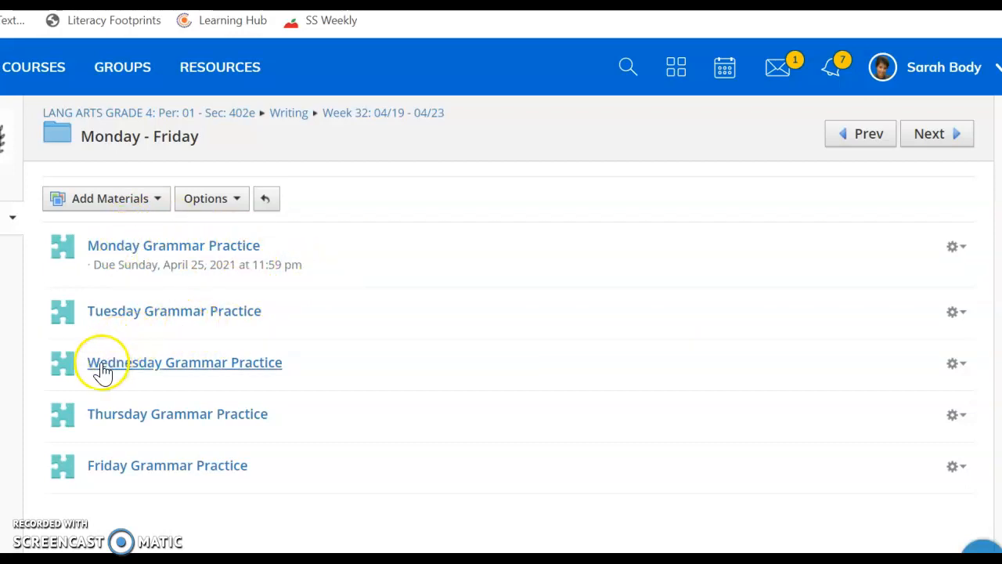
pyautogui.moveTo(157, 245)
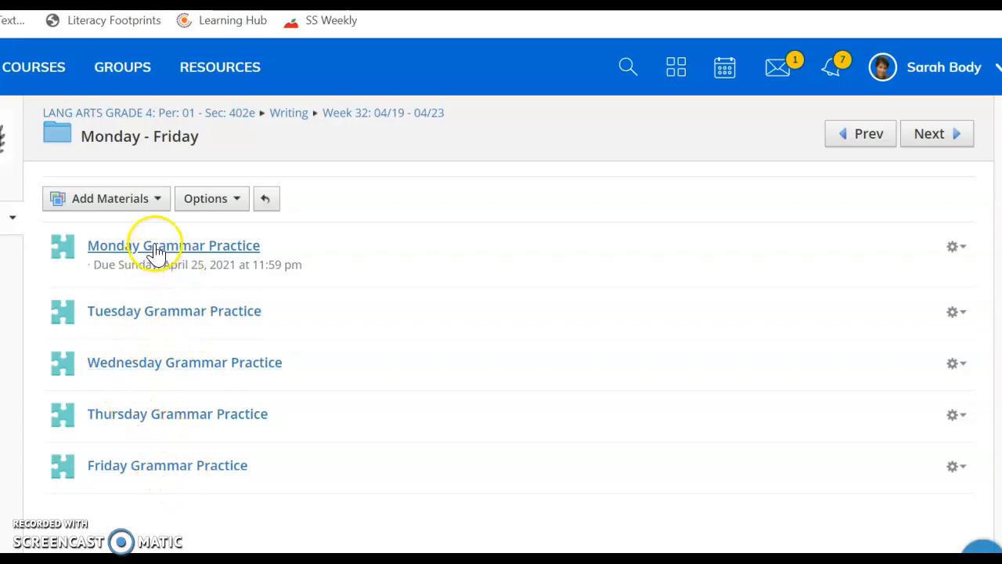
pyautogui.moveTo(212, 259)
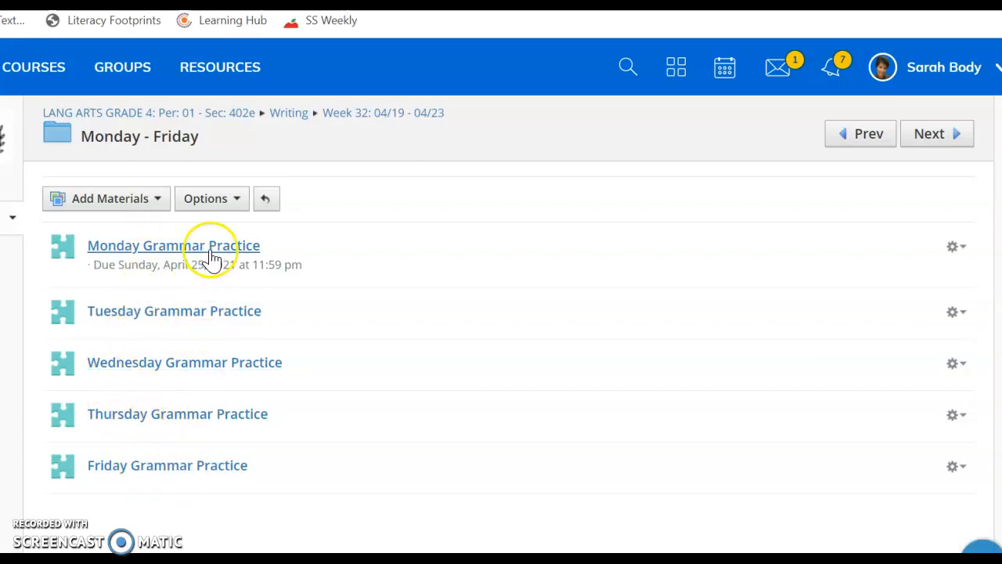
pyautogui.moveTo(326, 252)
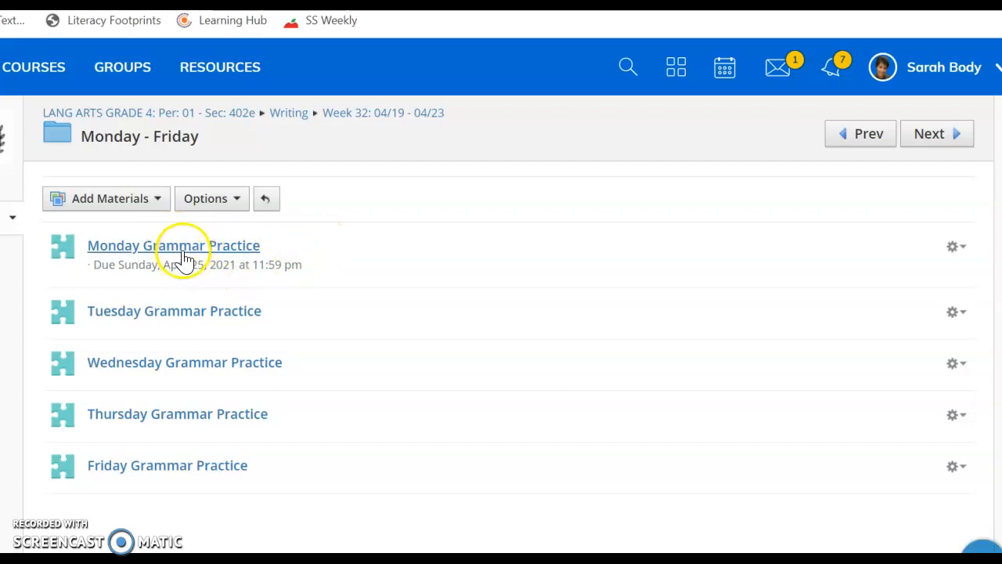
pyautogui.moveTo(379, 258)
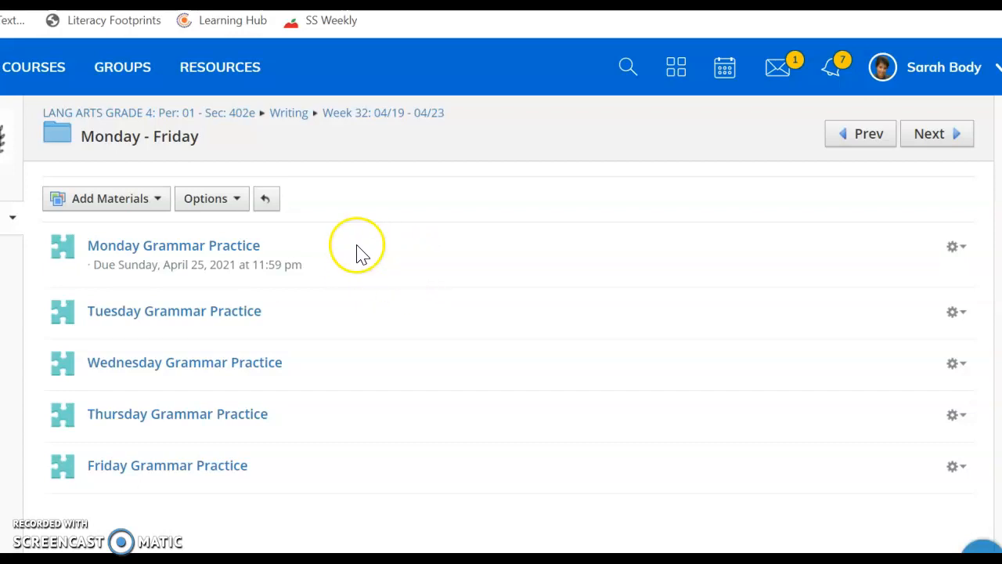
pyautogui.moveTo(332, 252)
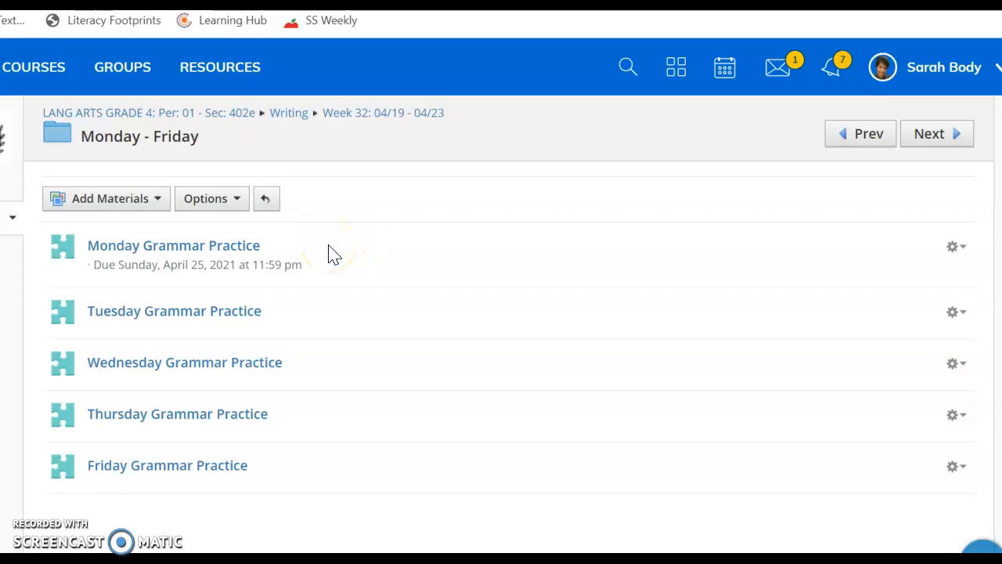
pyautogui.moveTo(200, 310)
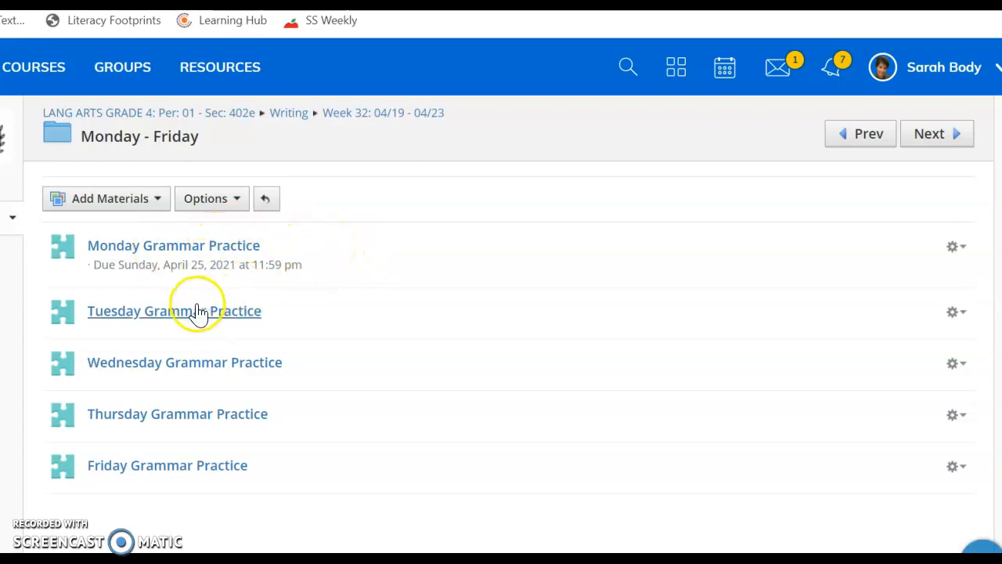
pyautogui.moveTo(272, 477)
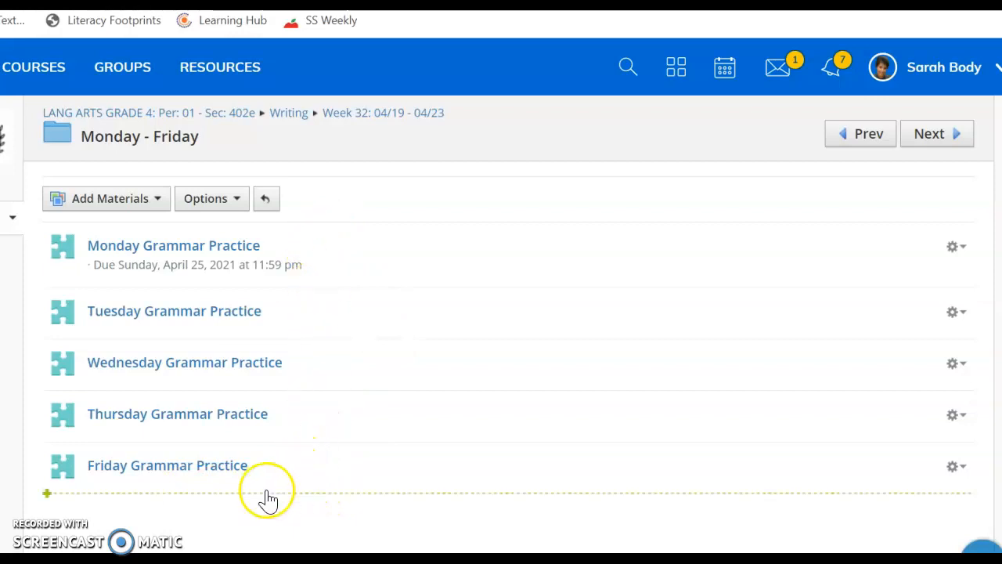
pyautogui.moveTo(182, 541)
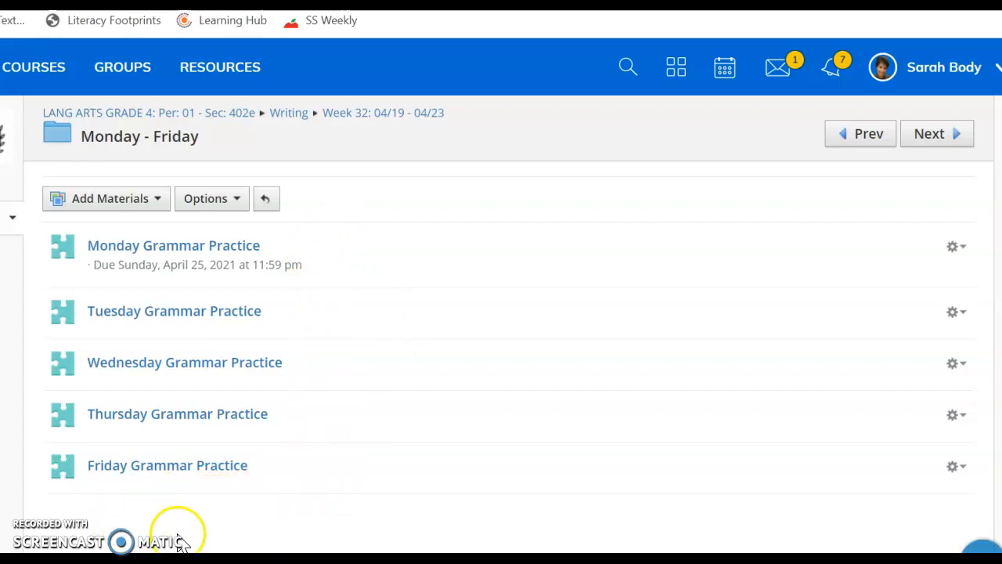